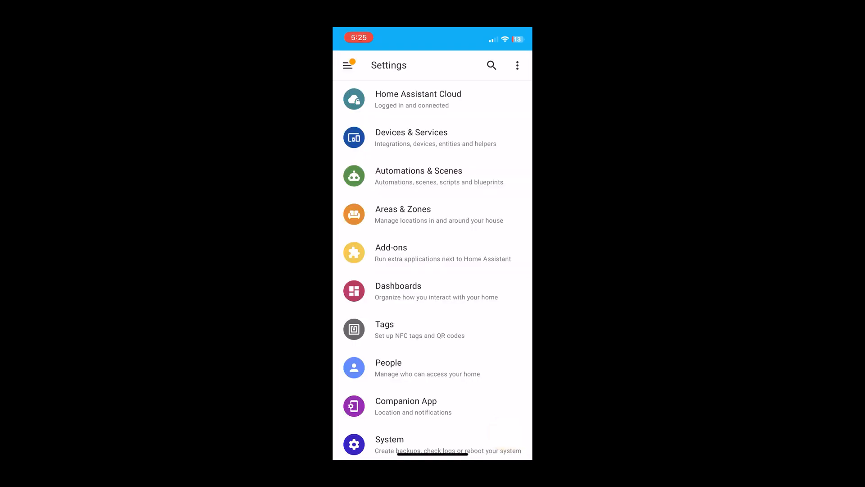
Go from Companion App settings to the Actions list containing Open garage
left_click(348, 65)
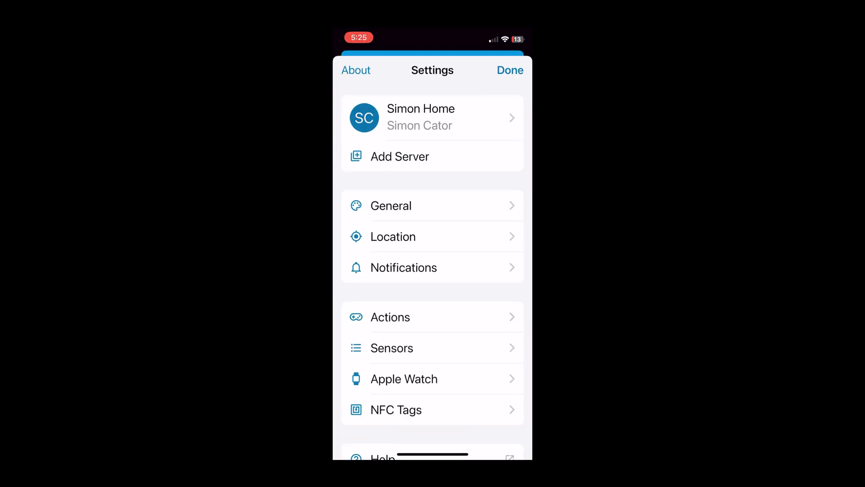
left_click(391, 316)
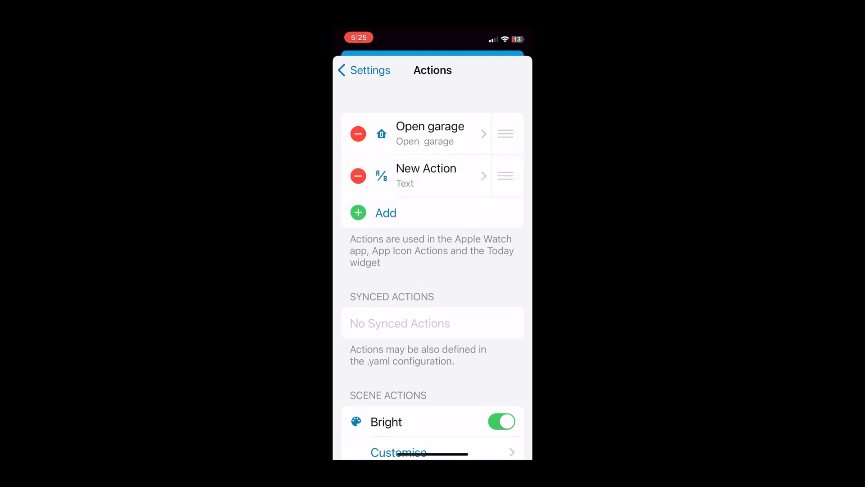
Add a new action named 'Open garage' and review its colour and icon options
left_click(426, 175)
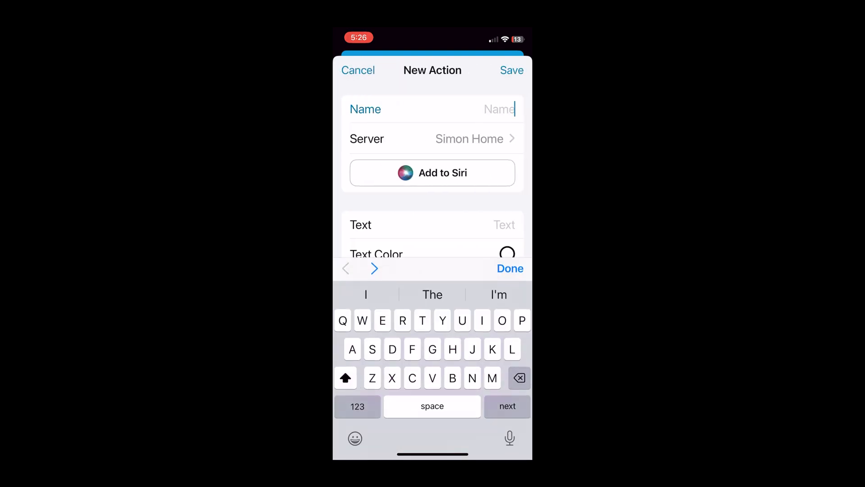
type("Open")
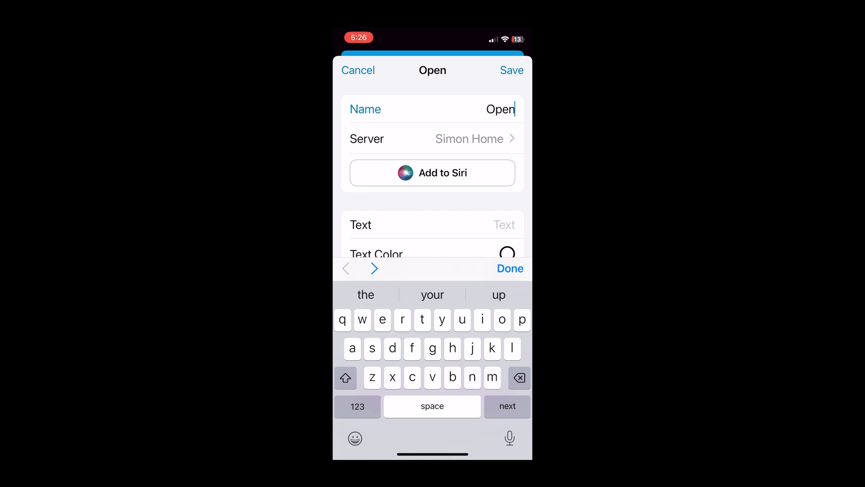
type("gar")
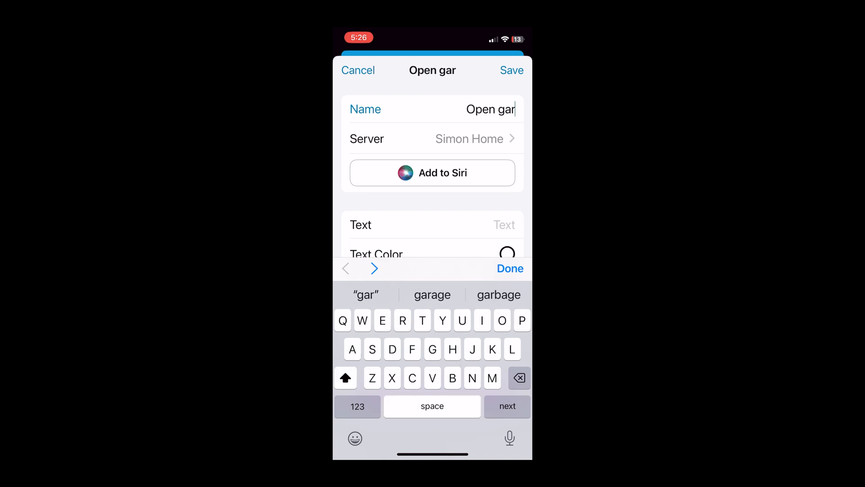
left_click(345, 378)
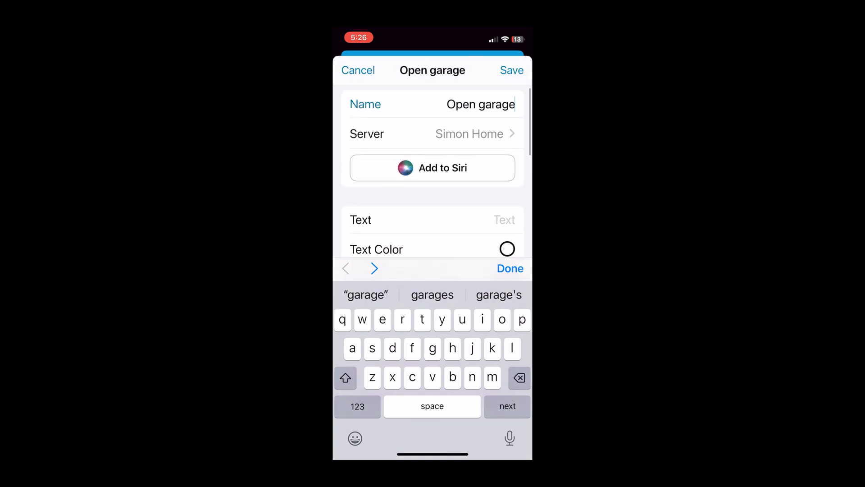
scroll("down", 3)
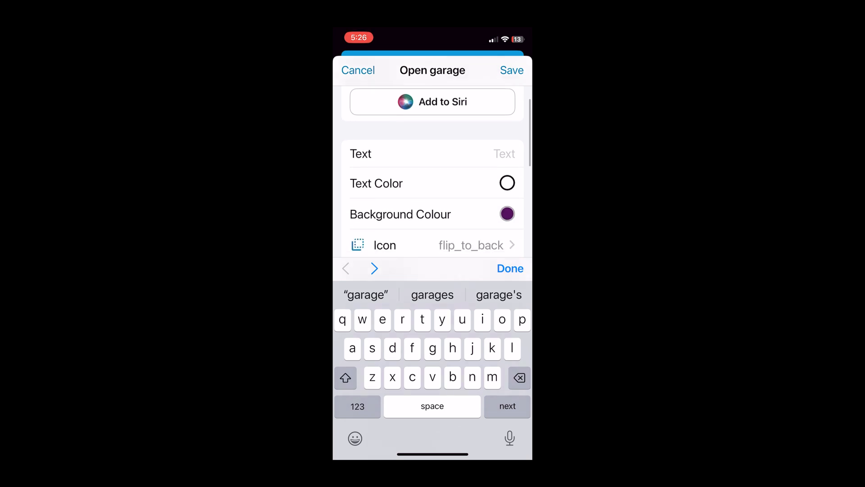
type("Ope")
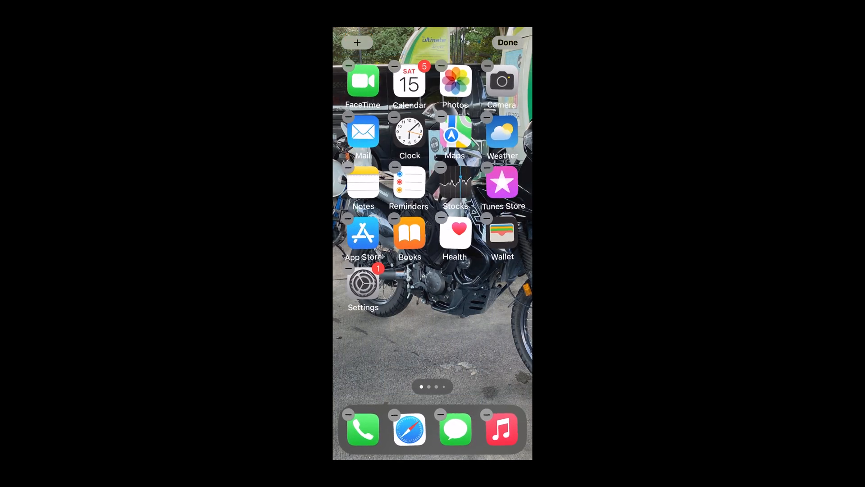
Place the Home Assistant Actions 'Open garage' widget from the gallery onto the home screen
left_click(357, 42)
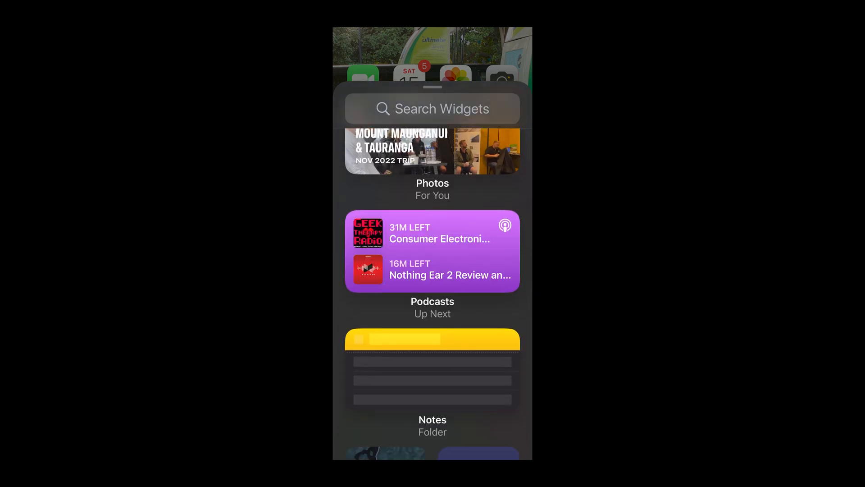
scroll("down", 3)
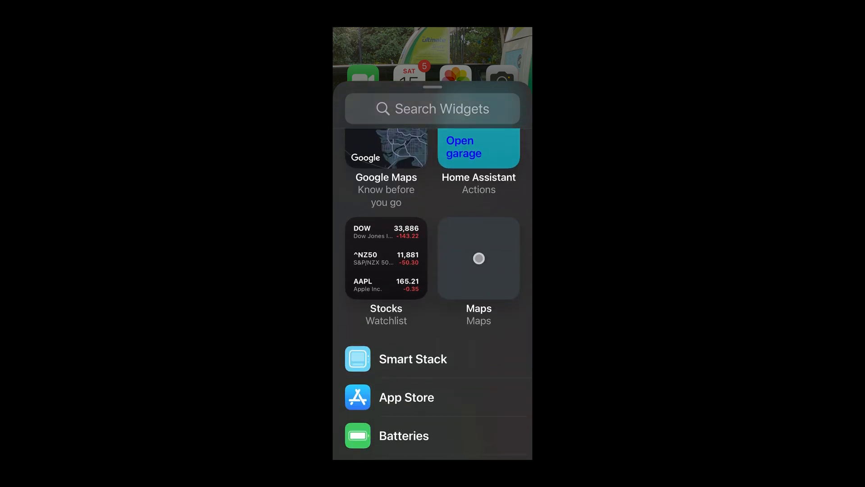
scroll("down", 3)
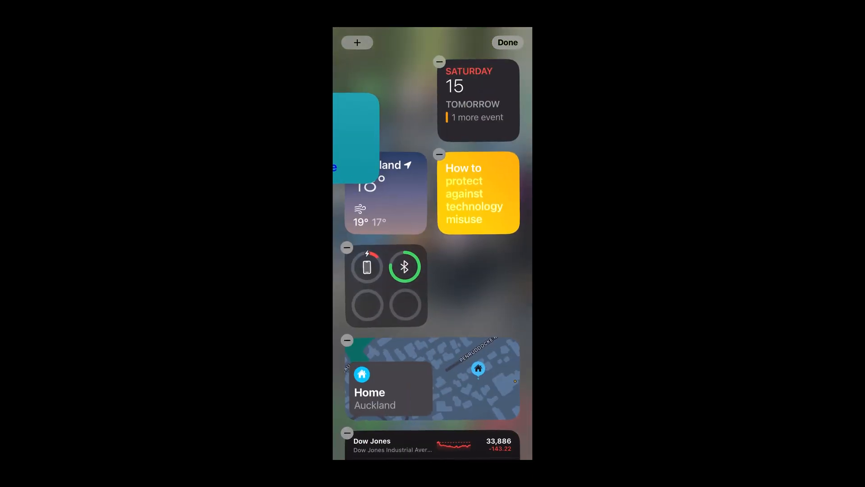
left_click(507, 42)
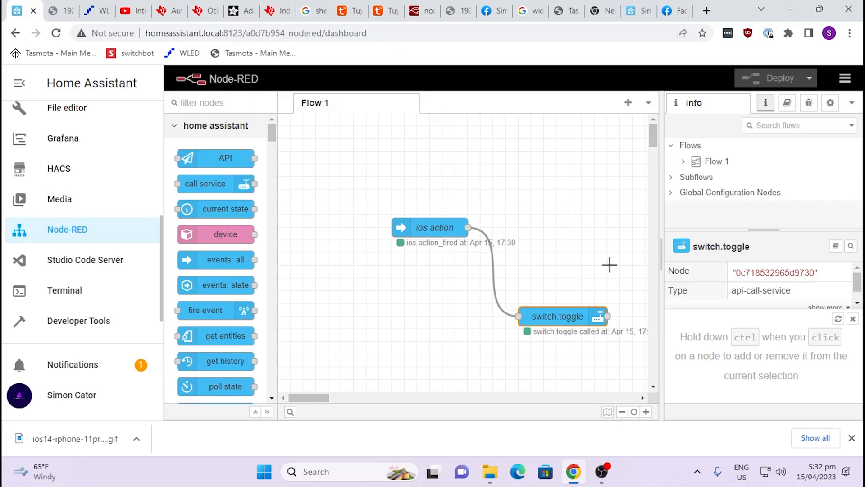
mouse_move(445, 228)
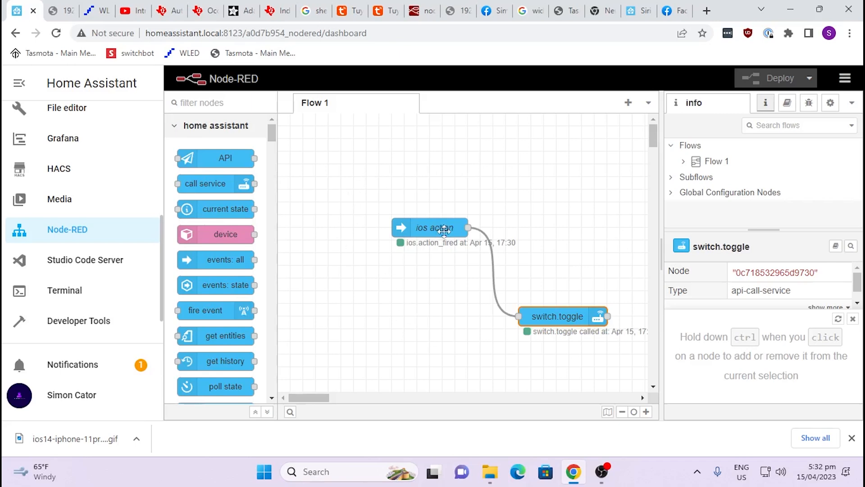
double_click(430, 228)
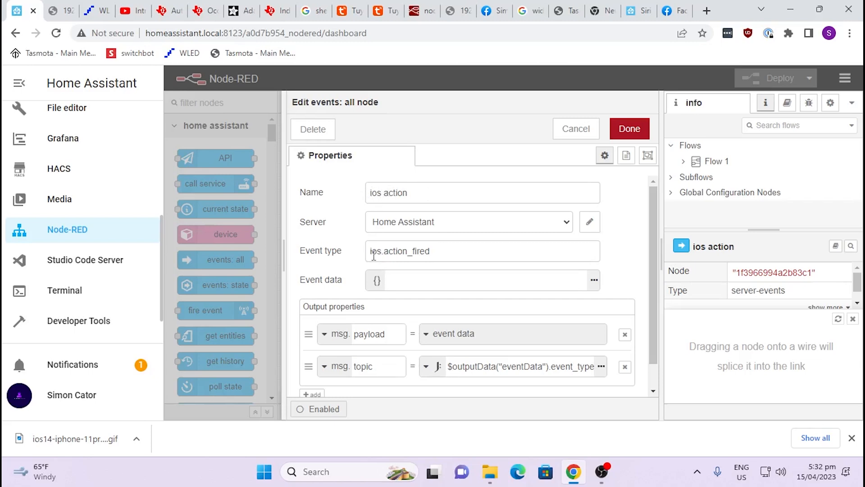
mouse_move(380, 260)
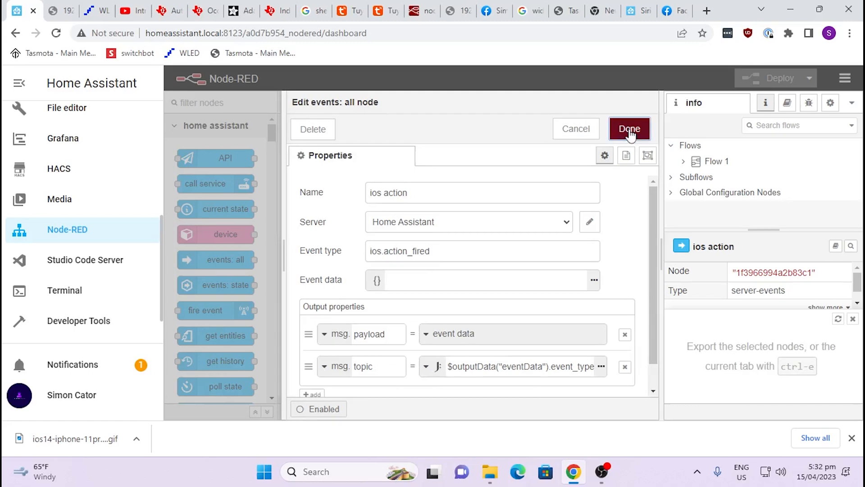
left_click(629, 129)
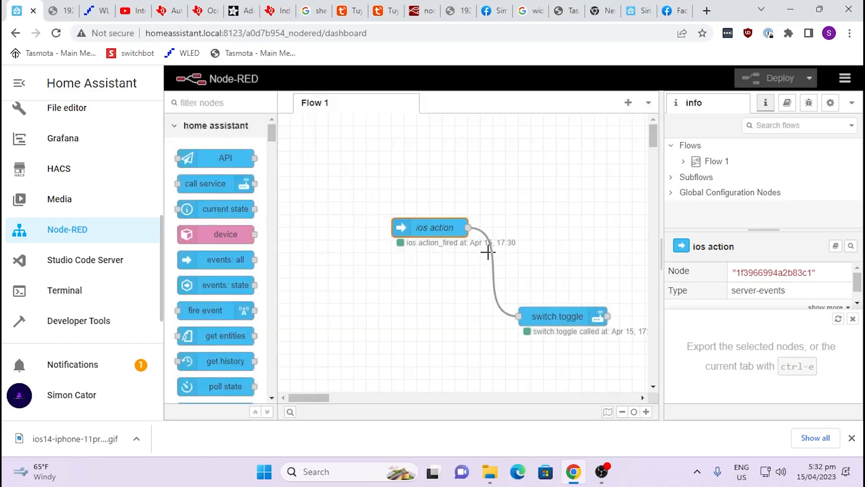
double_click(557, 317)
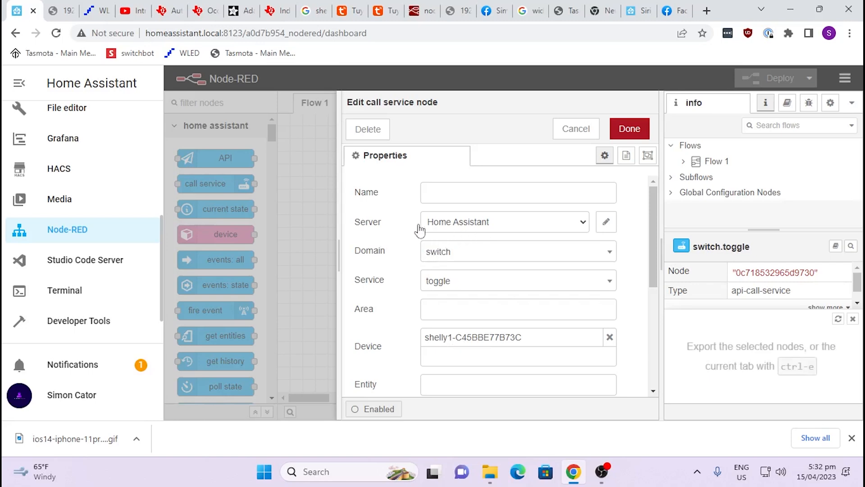
mouse_move(443, 252)
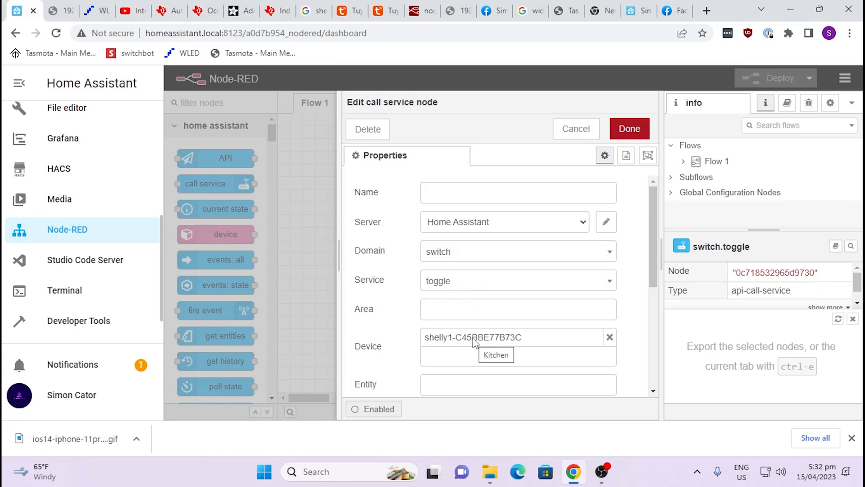
mouse_move(469, 345)
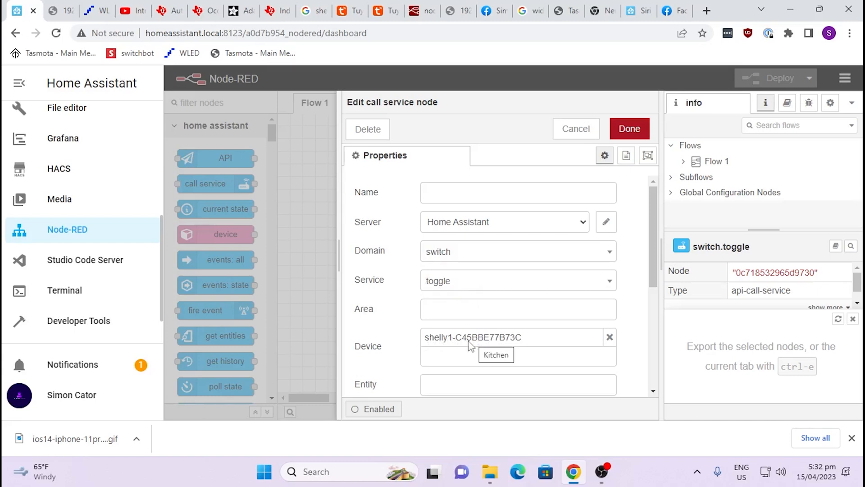
mouse_move(536, 170)
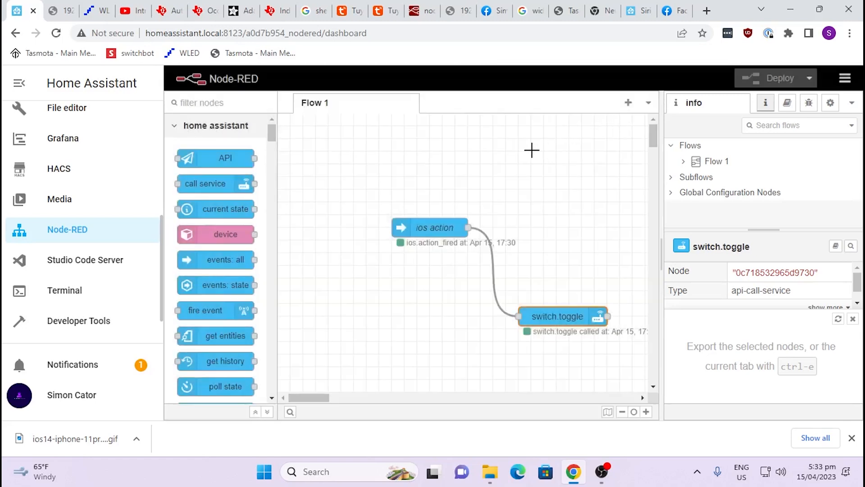
mouse_move(406, 245)
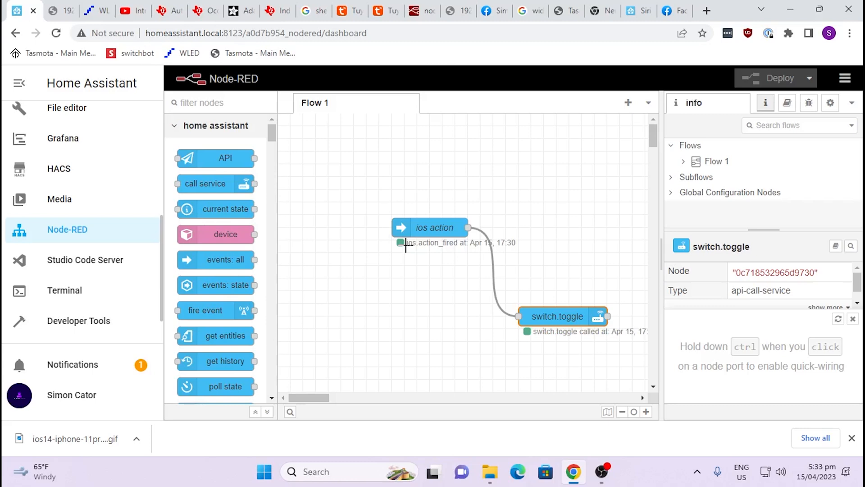